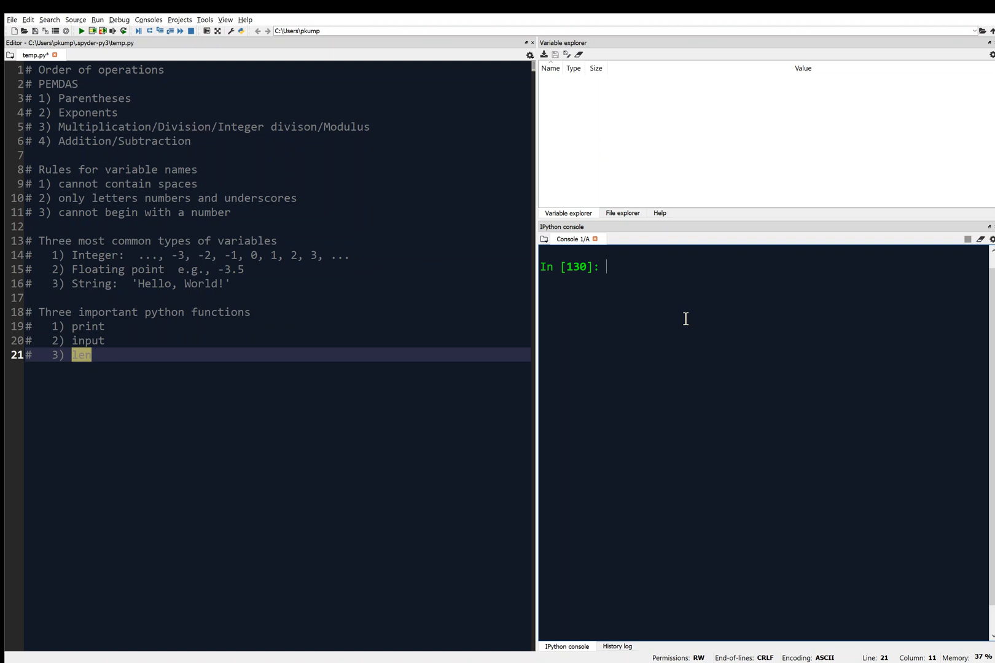
Enter `import random` at the IPython console prompt
{"action": "type", "text": "import"}
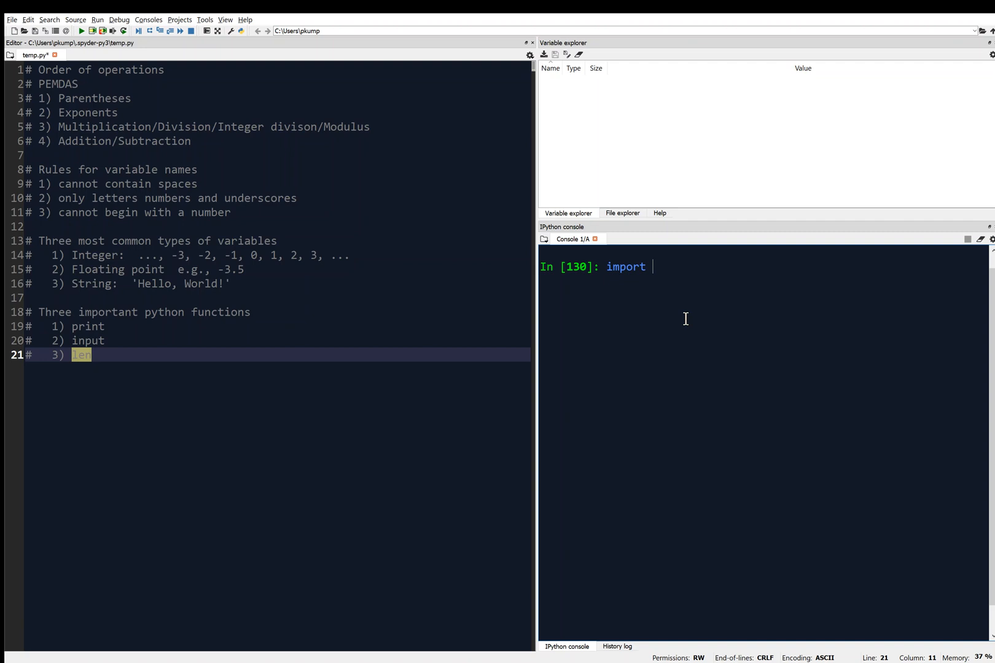
{"action": "type", "text": "ran"}
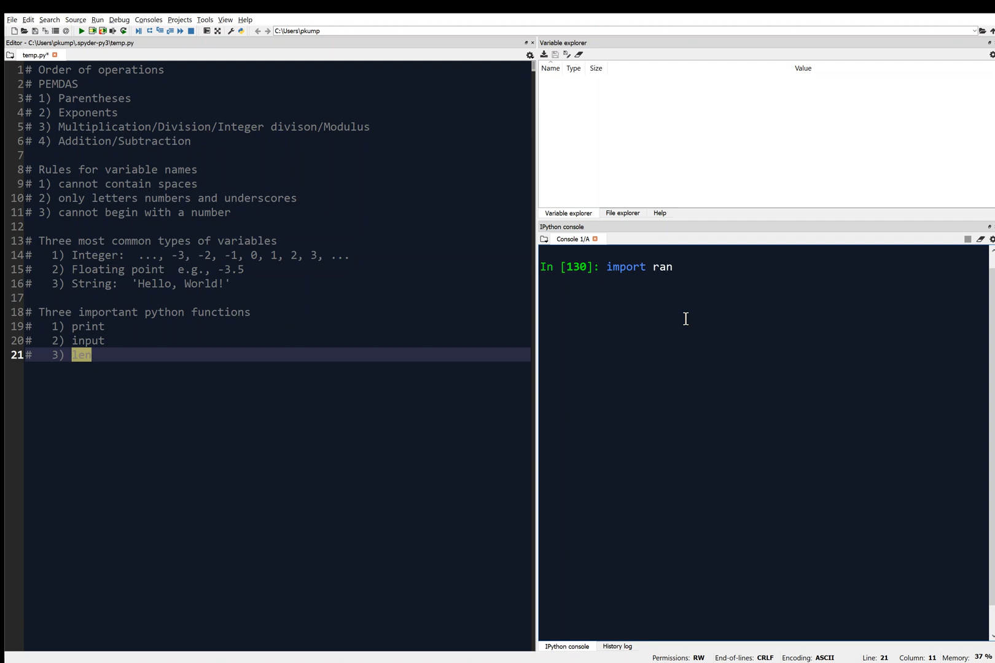
{"action": "type", "text": "dom"}
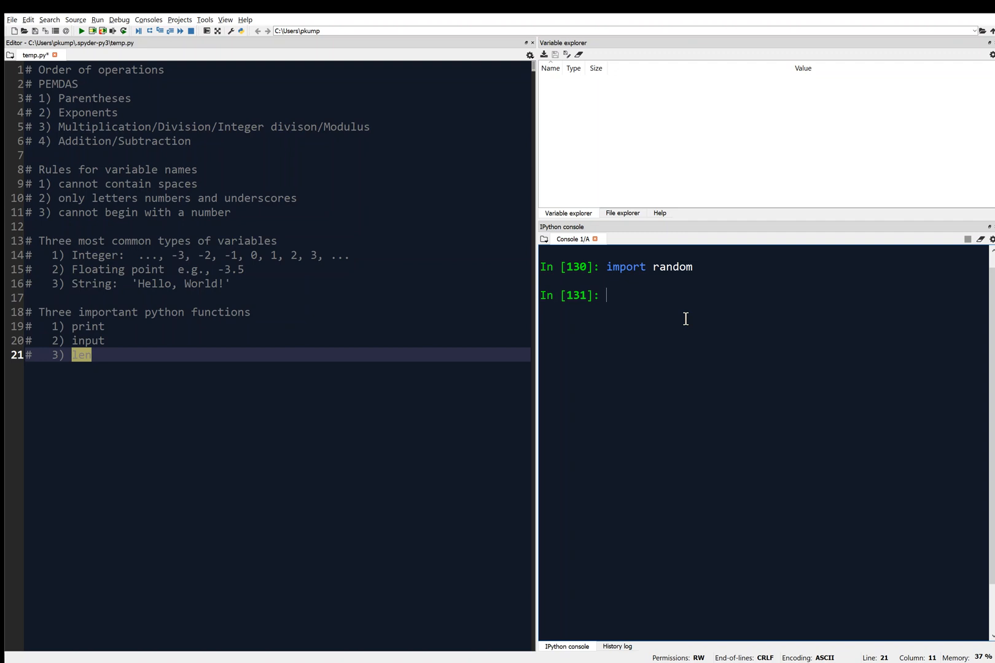
Run `random.randint(1,10)` at the In [131] prompt, returning 9
{"action": "type", "text": "random"}
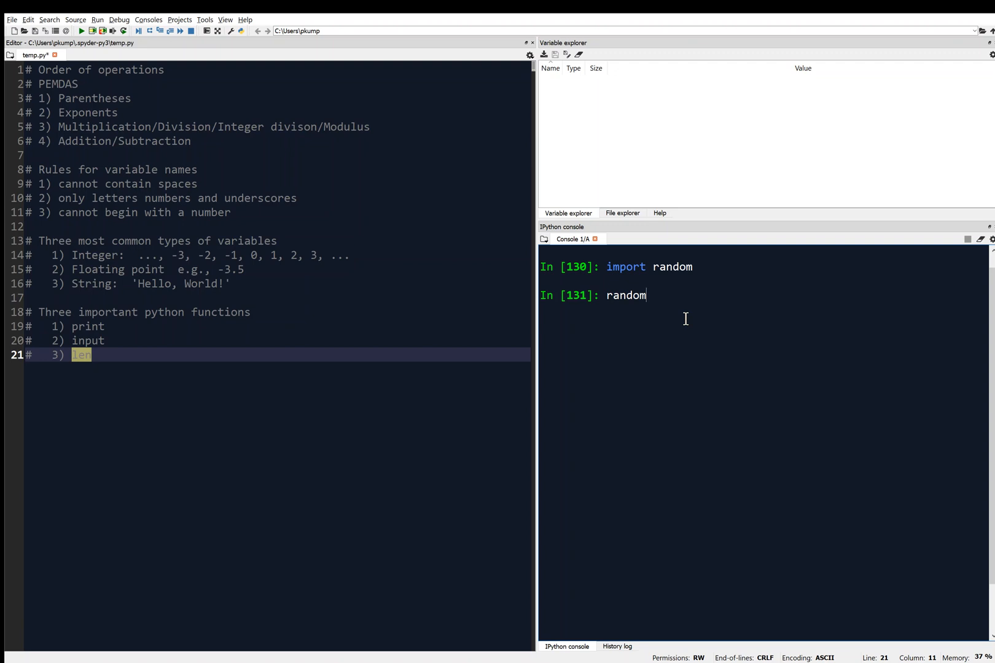
{"action": "type", "text": "."}
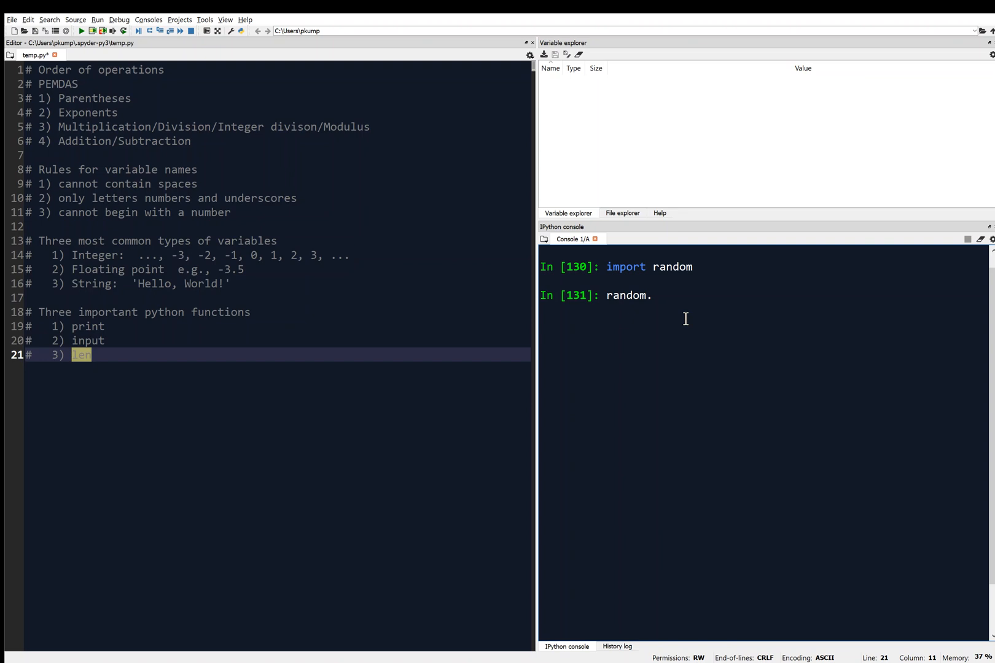
{"action": "type", "text": "rand"}
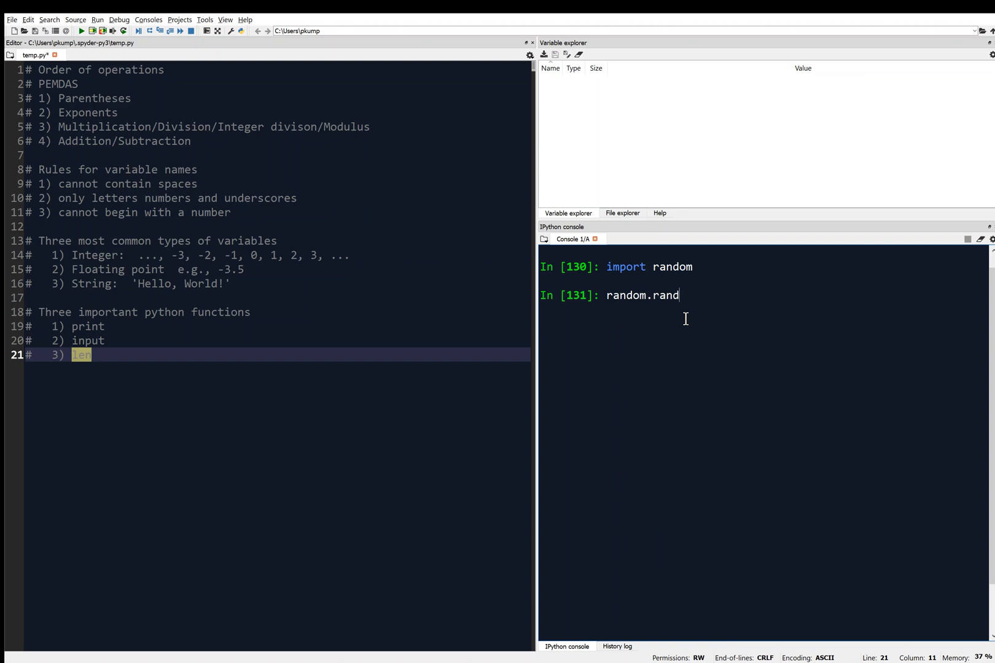
{"action": "type", "text": "int"}
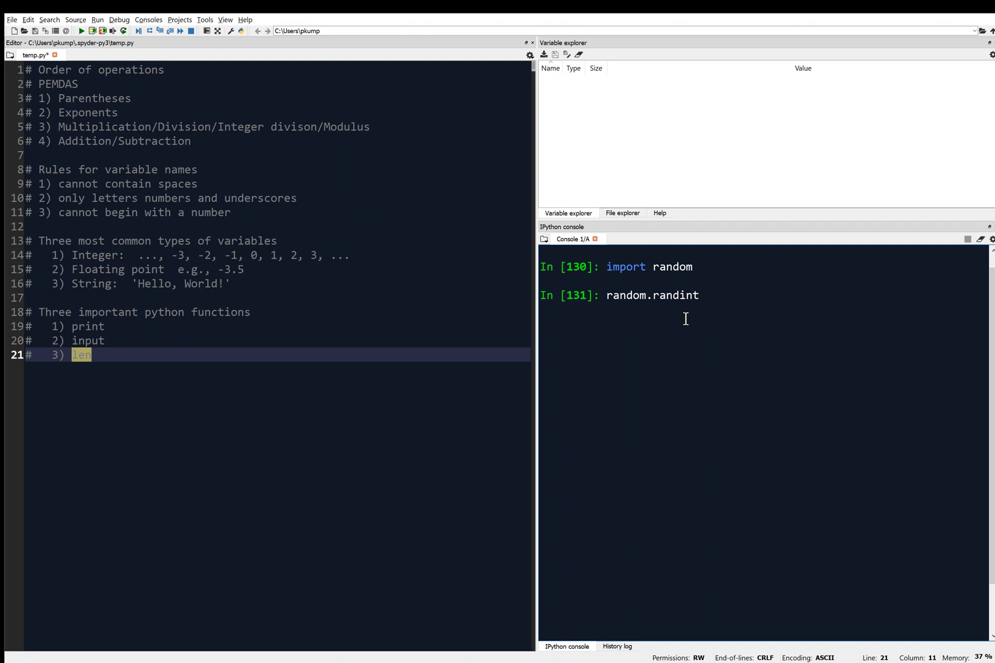
{"action": "left_click", "coordinate": [700, 295]}
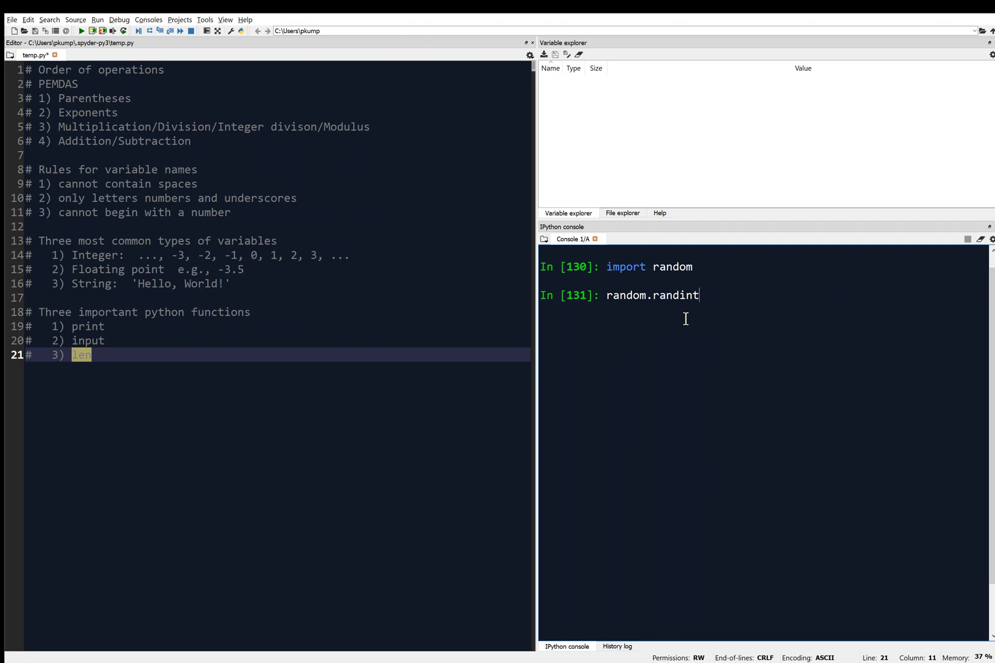
{"action": "type", "text": "("}
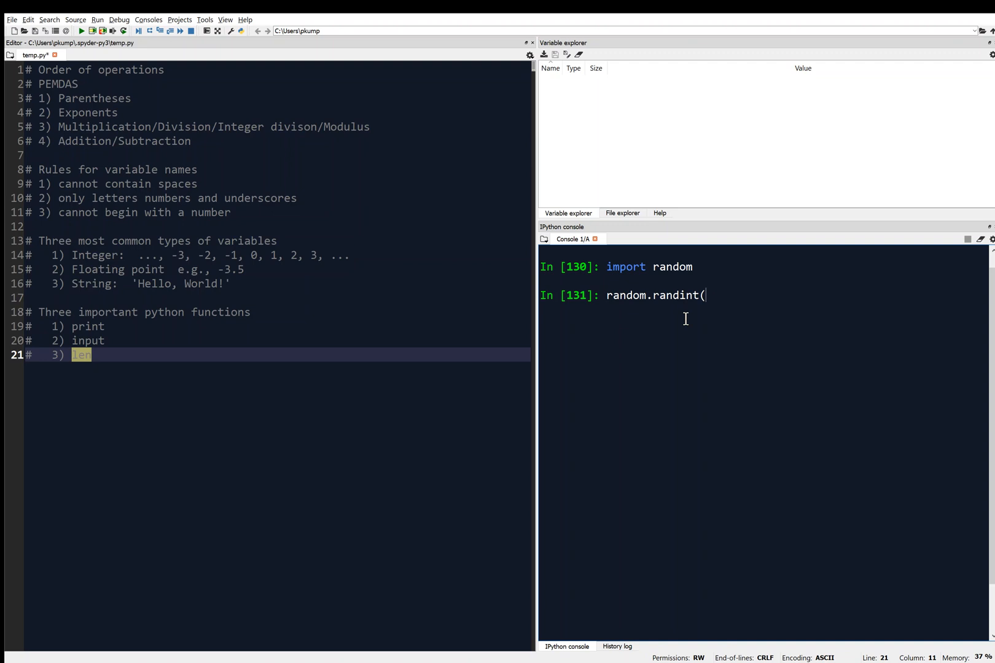
{"action": "type", "text": "1,10"}
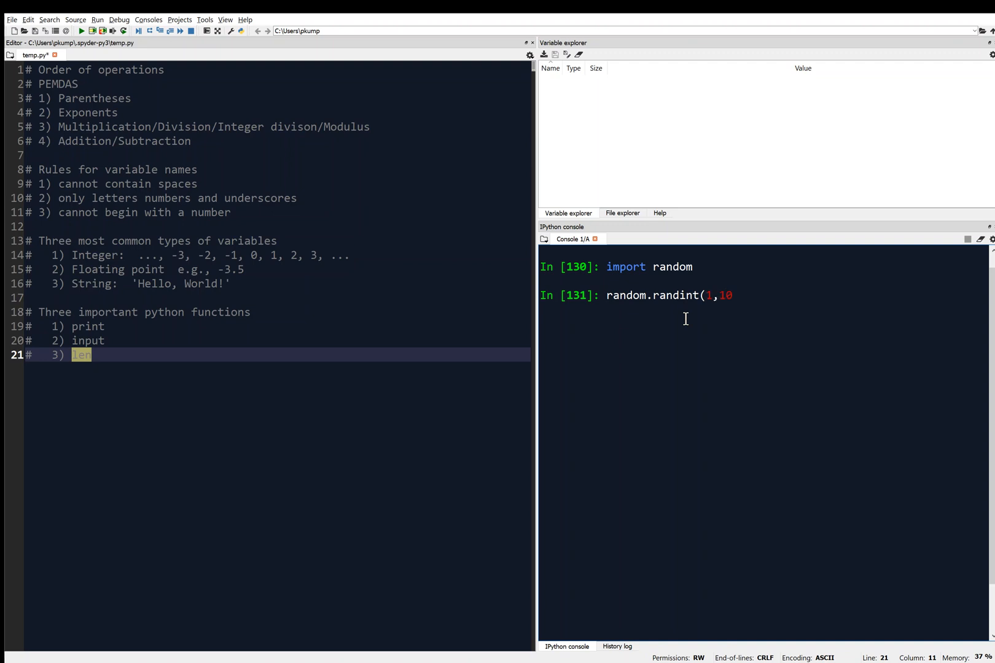
{"action": "type", "text": ")"}
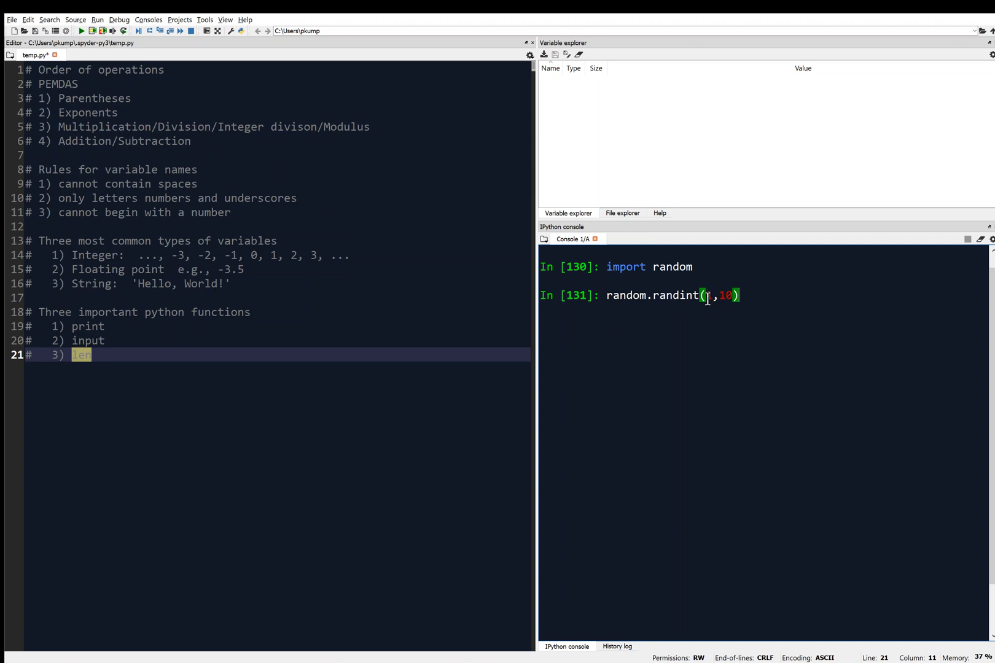
{"action": "mouse_move", "coordinate": [733, 308]}
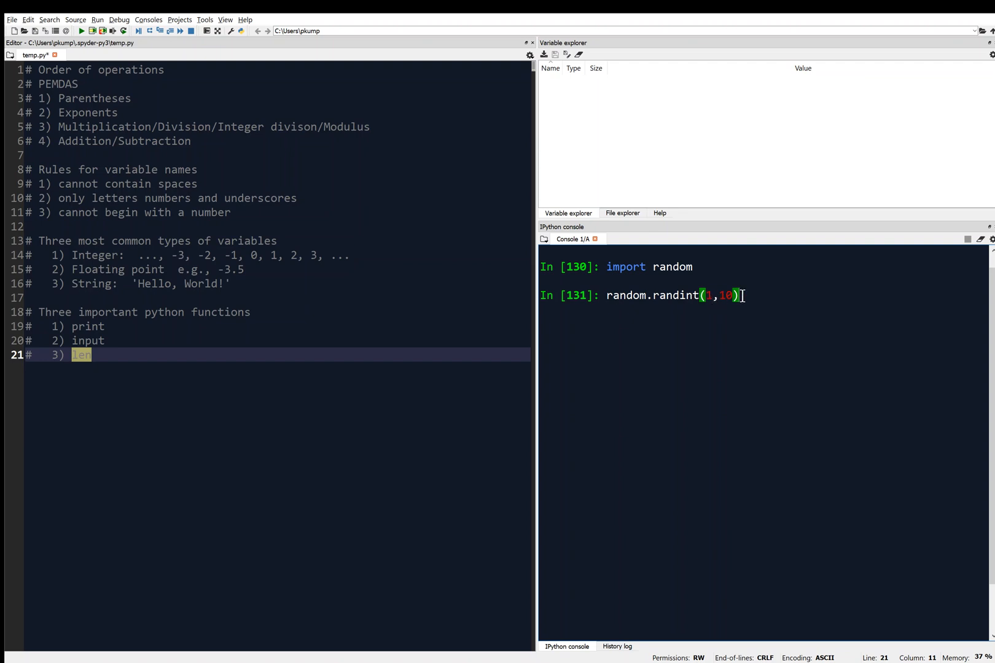
{"action": "key", "text": "enter"}
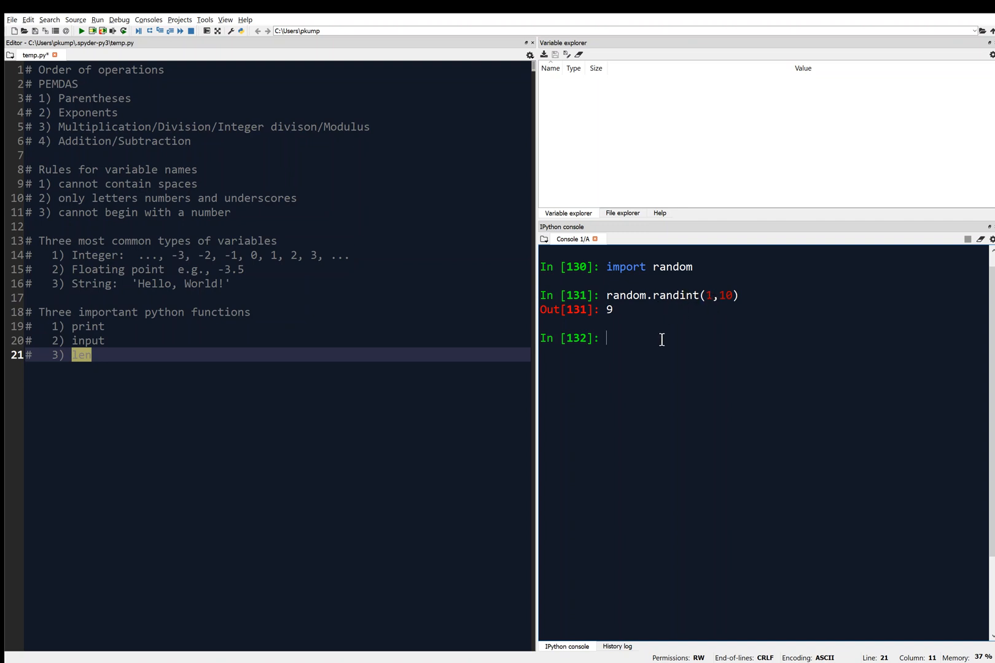
Re-run `random.randint(1,10)` for results 1, 6 and 3, then enter it again at prompt 135
{"action": "type", "text": "random.randint(1,10)"}
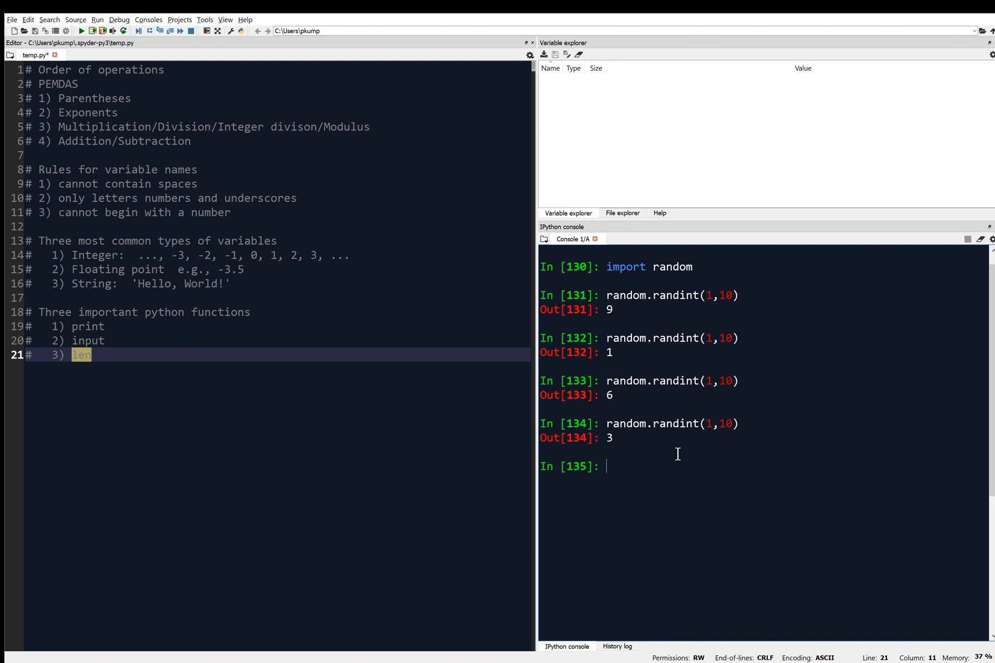
{"action": "type", "text": "random.randint(1,10)"}
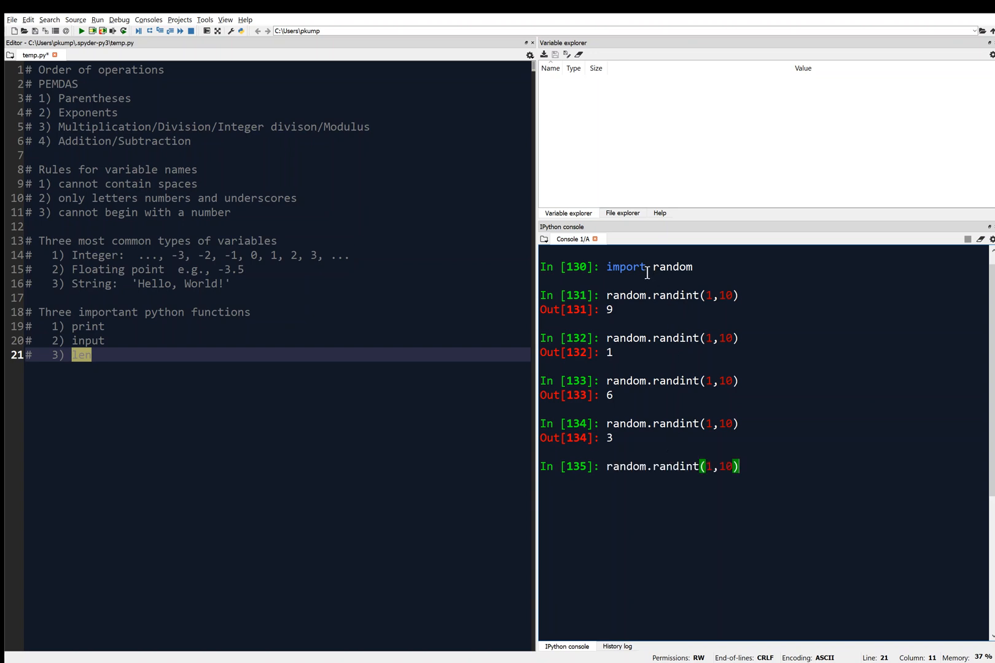
{"action": "mouse_move", "coordinate": [695, 266]}
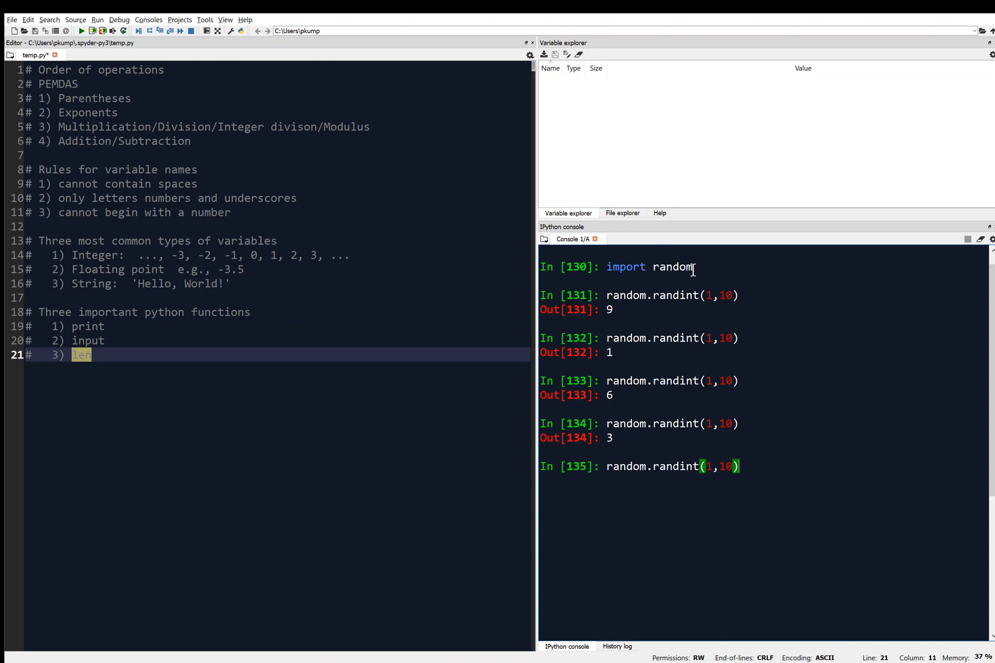
{"action": "mouse_move", "coordinate": [668, 467]}
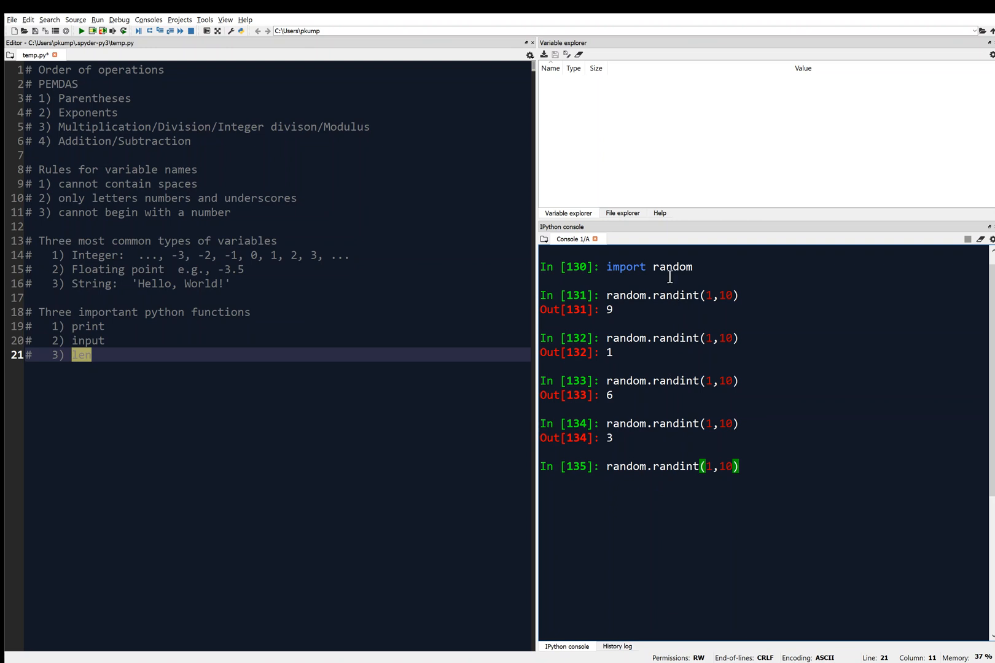
{"action": "mouse_move", "coordinate": [754, 468]}
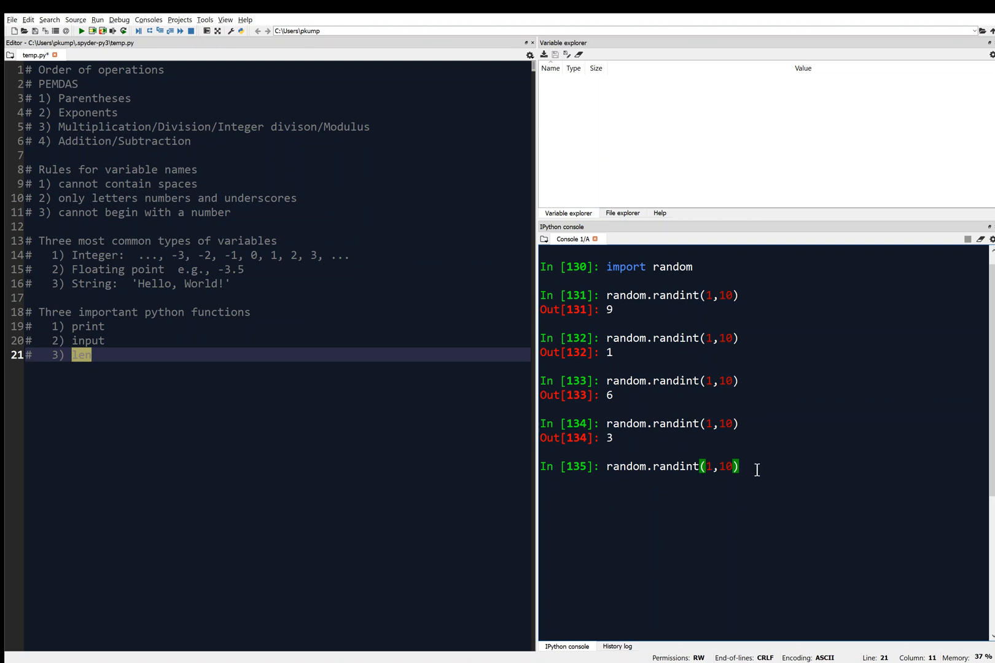